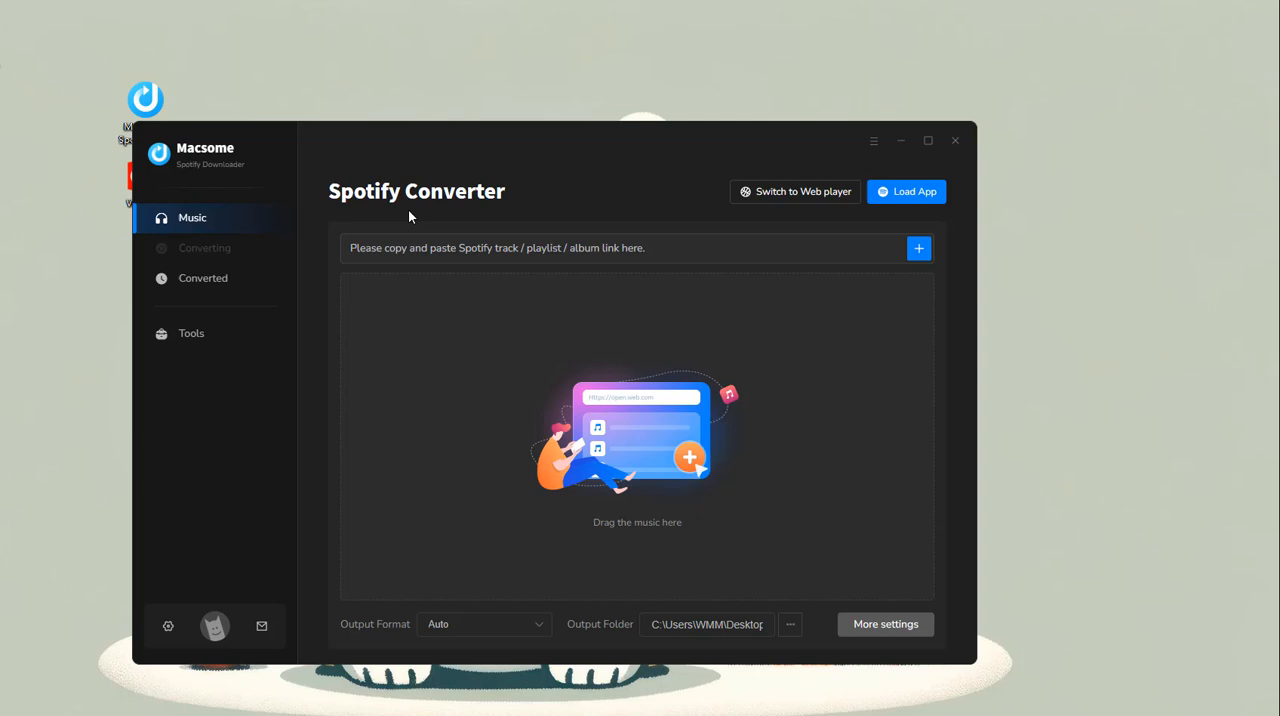
Switch the converter to web player mode and load the Spotify web player
left_click(795, 191)
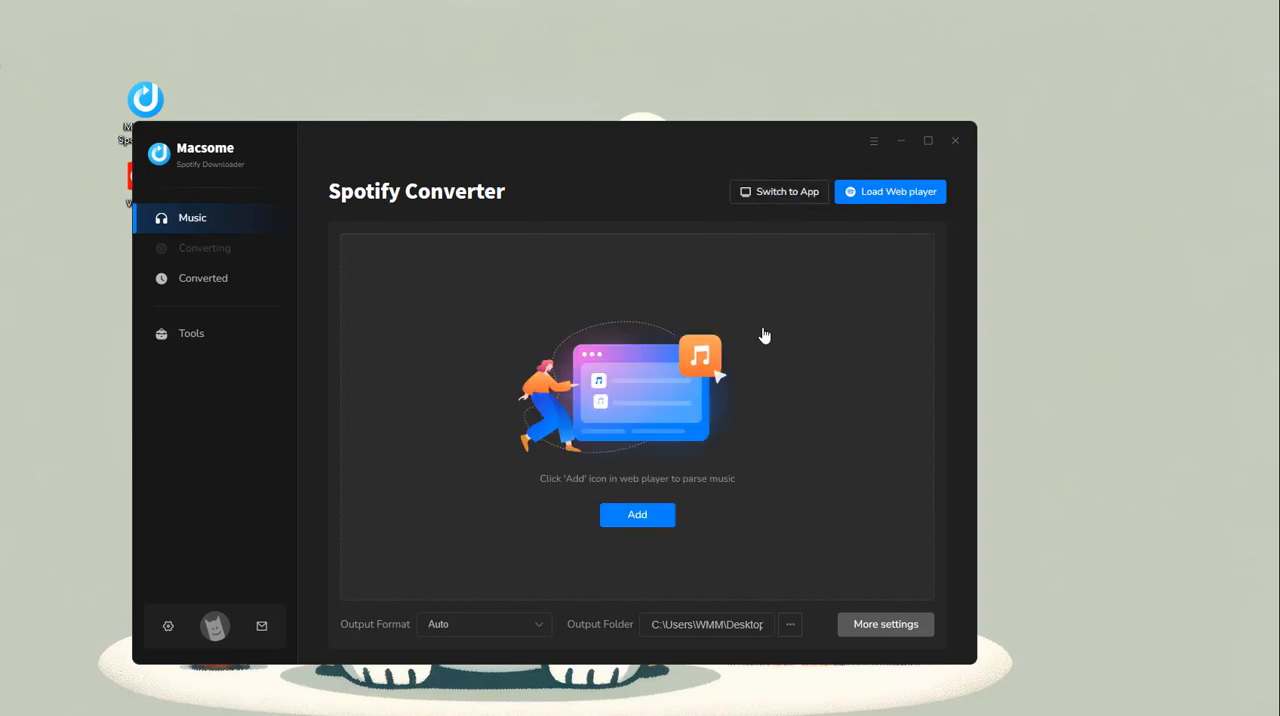
left_click(890, 191)
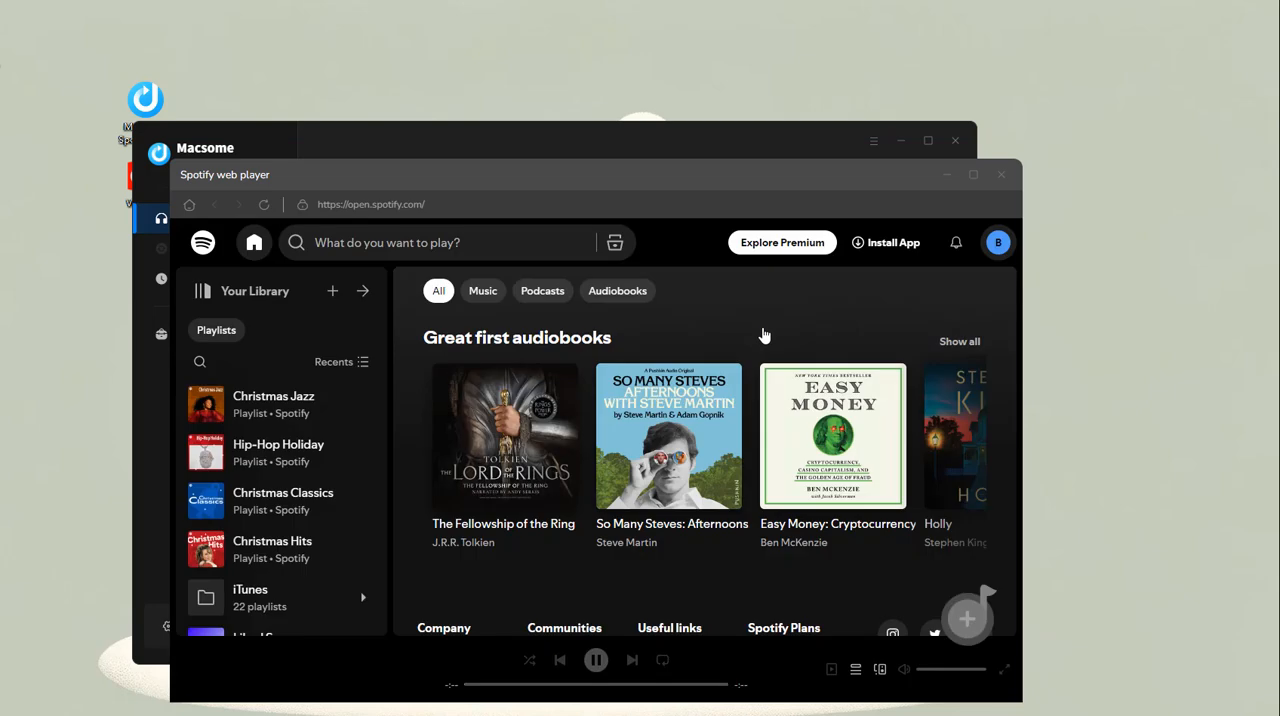
scroll("down", 3)
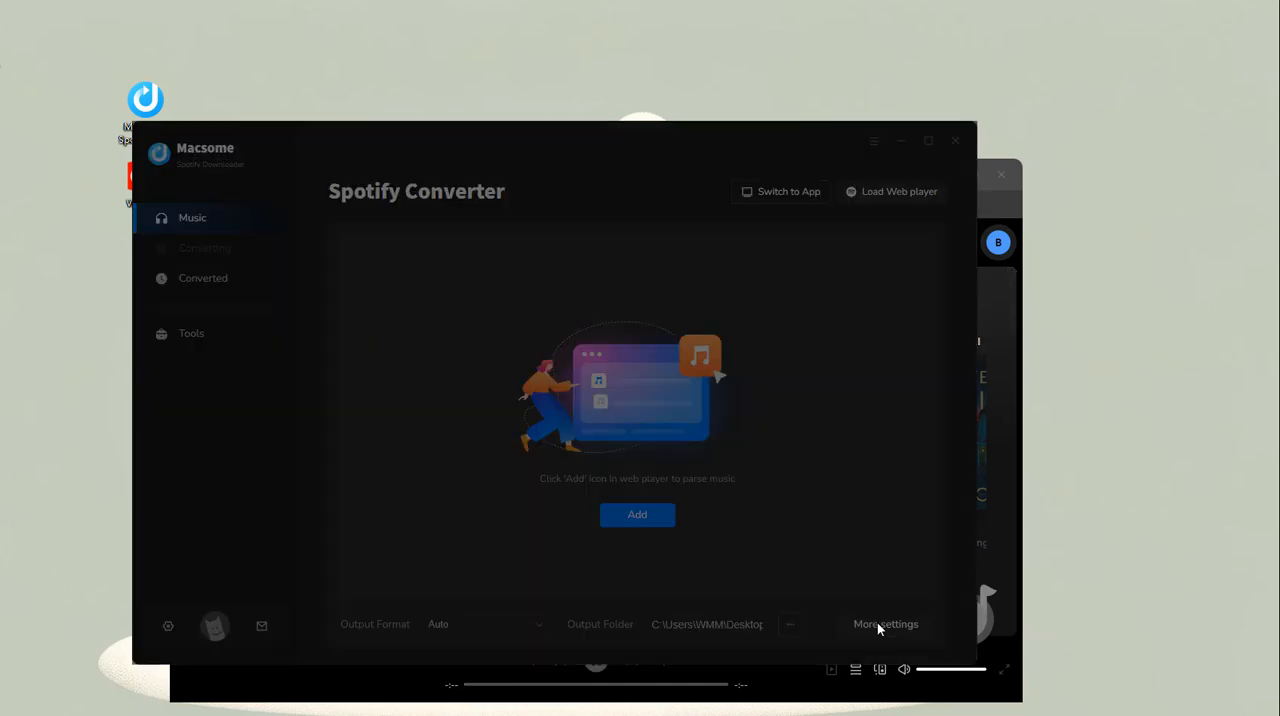
Set the output format to MP3 (320 kbps, 48 kHz) in More settings
left_click(885, 624)
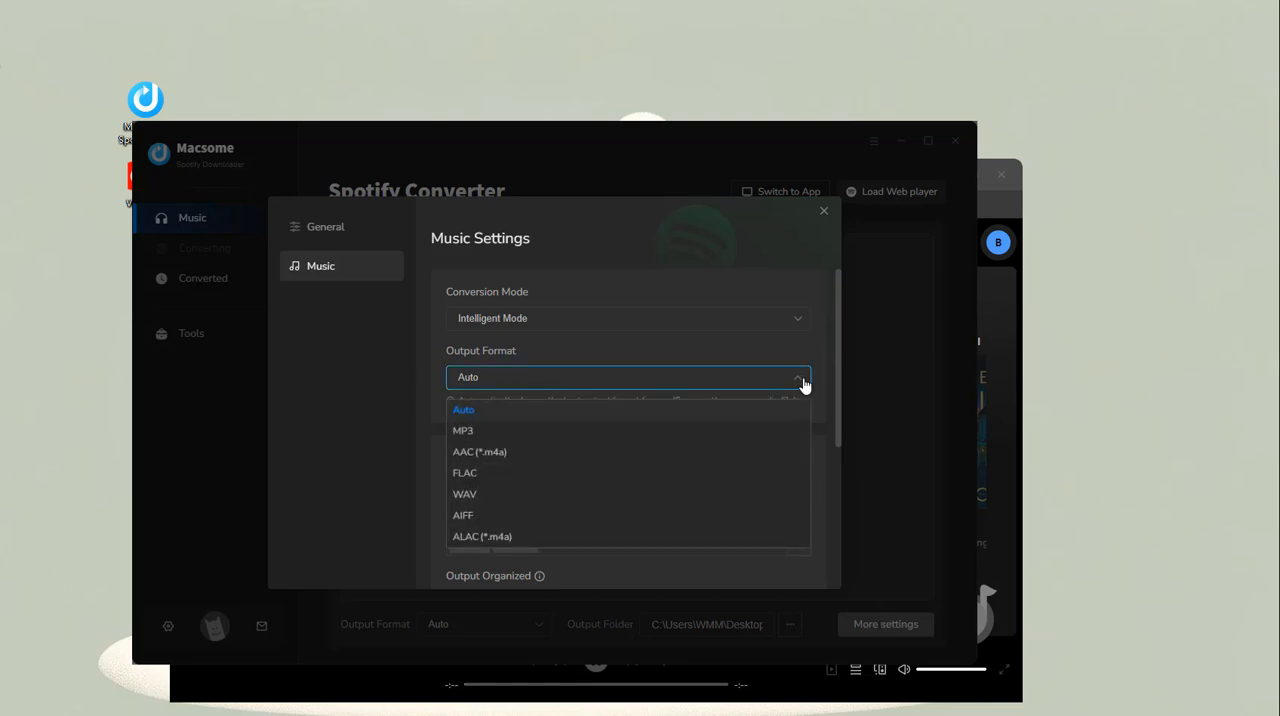
left_click(464, 430)
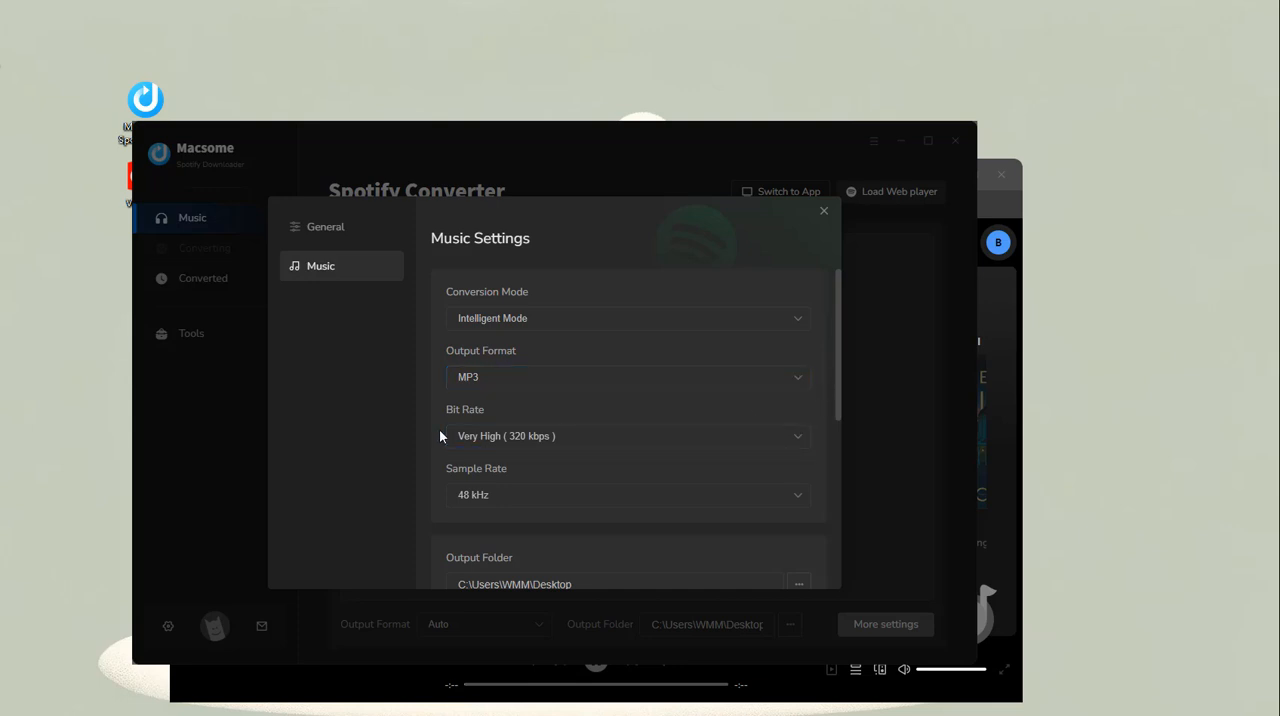
scroll("down", 3)
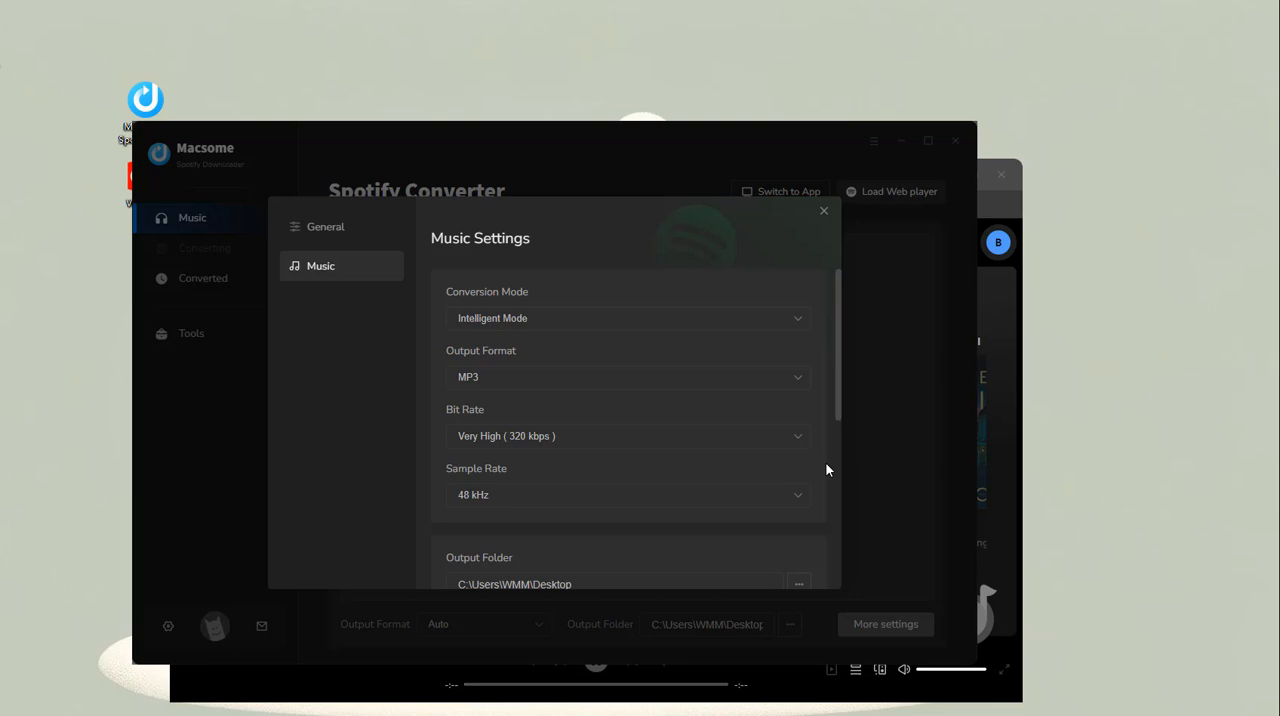
left_click(823, 210)
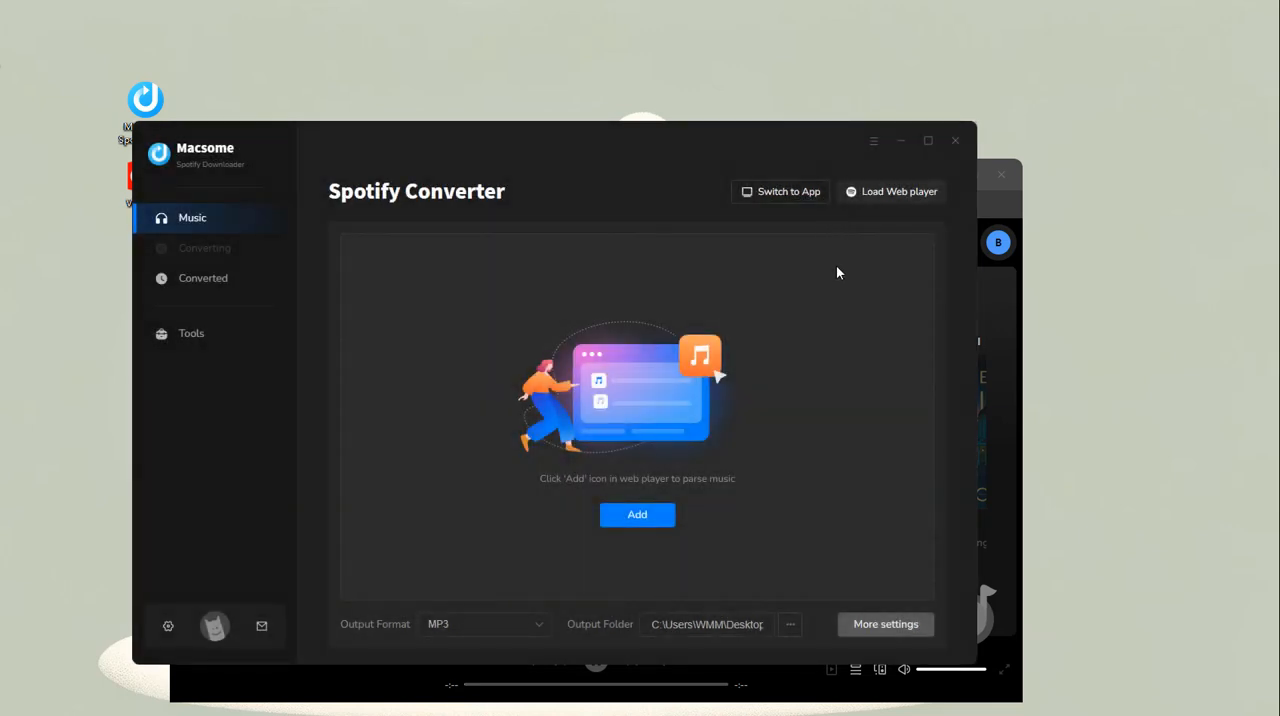
Bring the web player forward and scroll Bruno Mars's artist page to Popular tracks
left_click(899, 191)
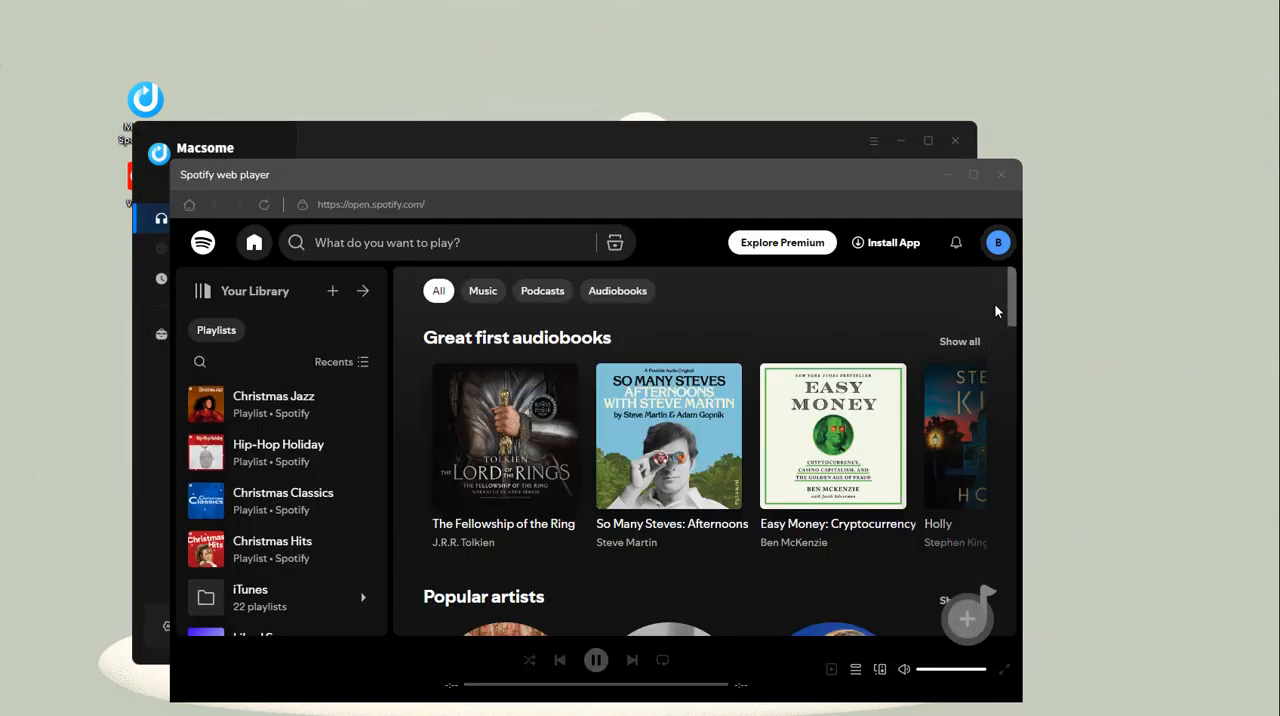
mouse_move(677, 586)
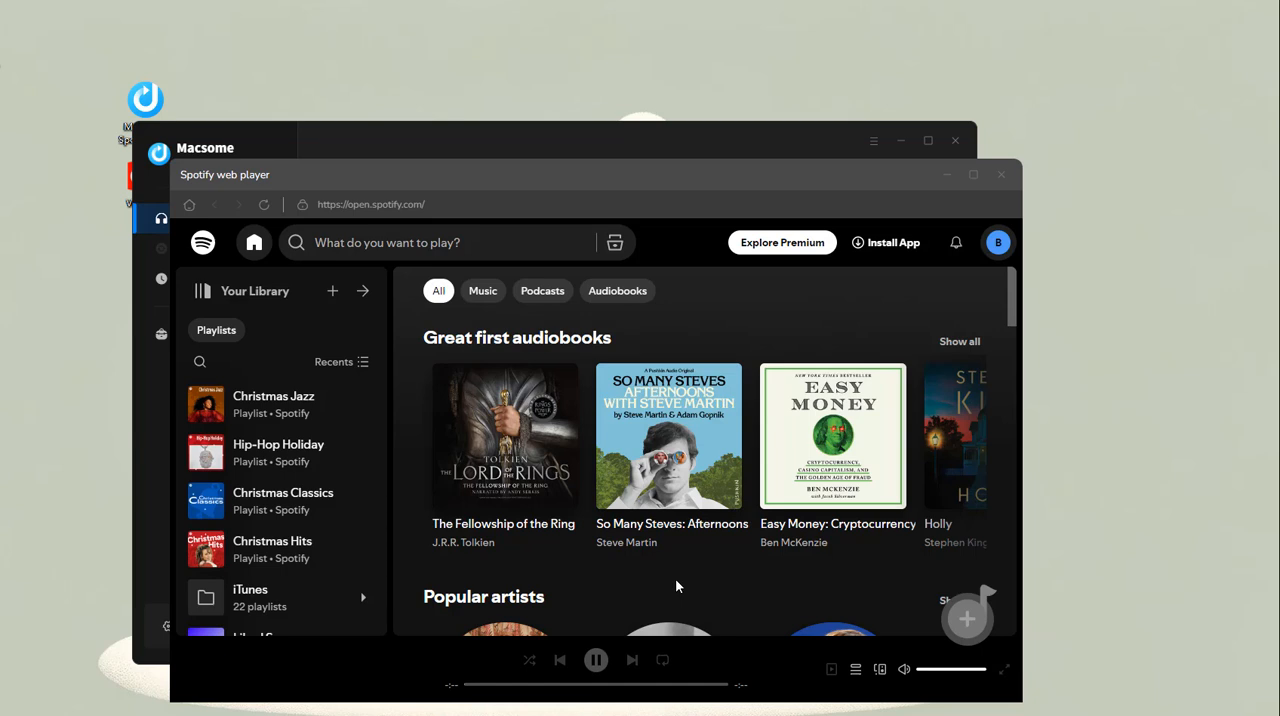
mouse_move(543, 310)
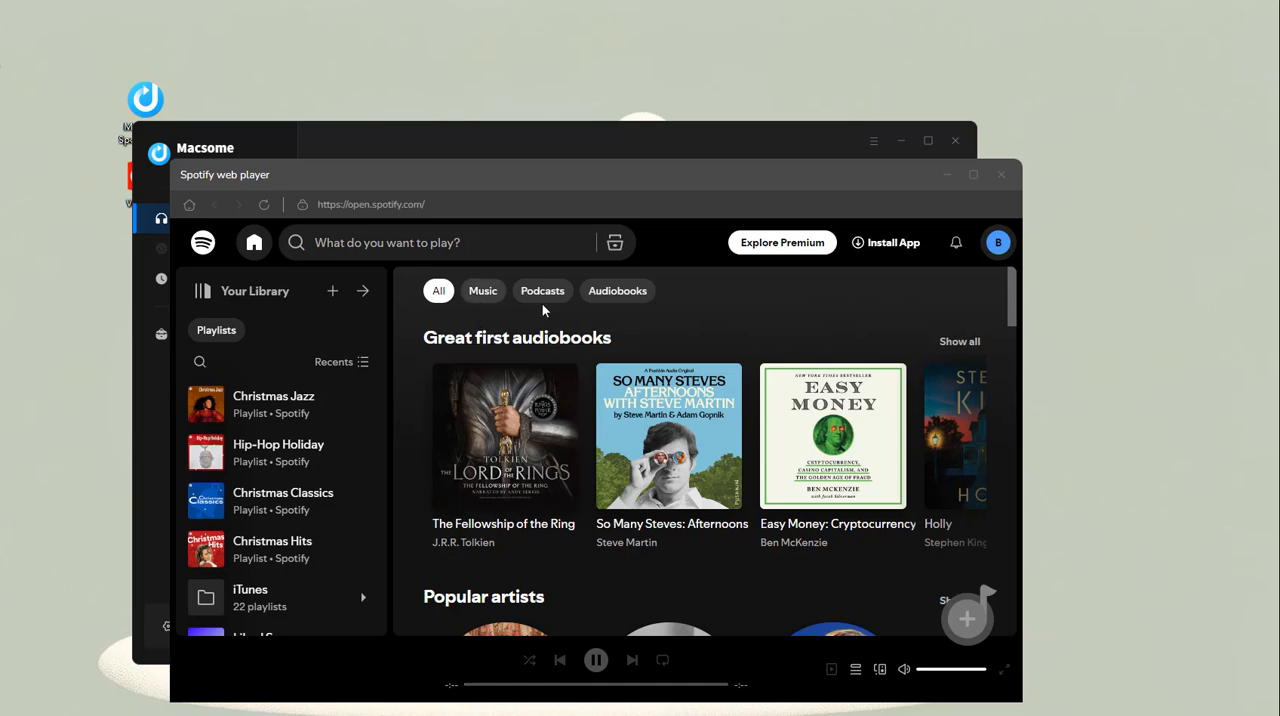
scroll("down", 3)
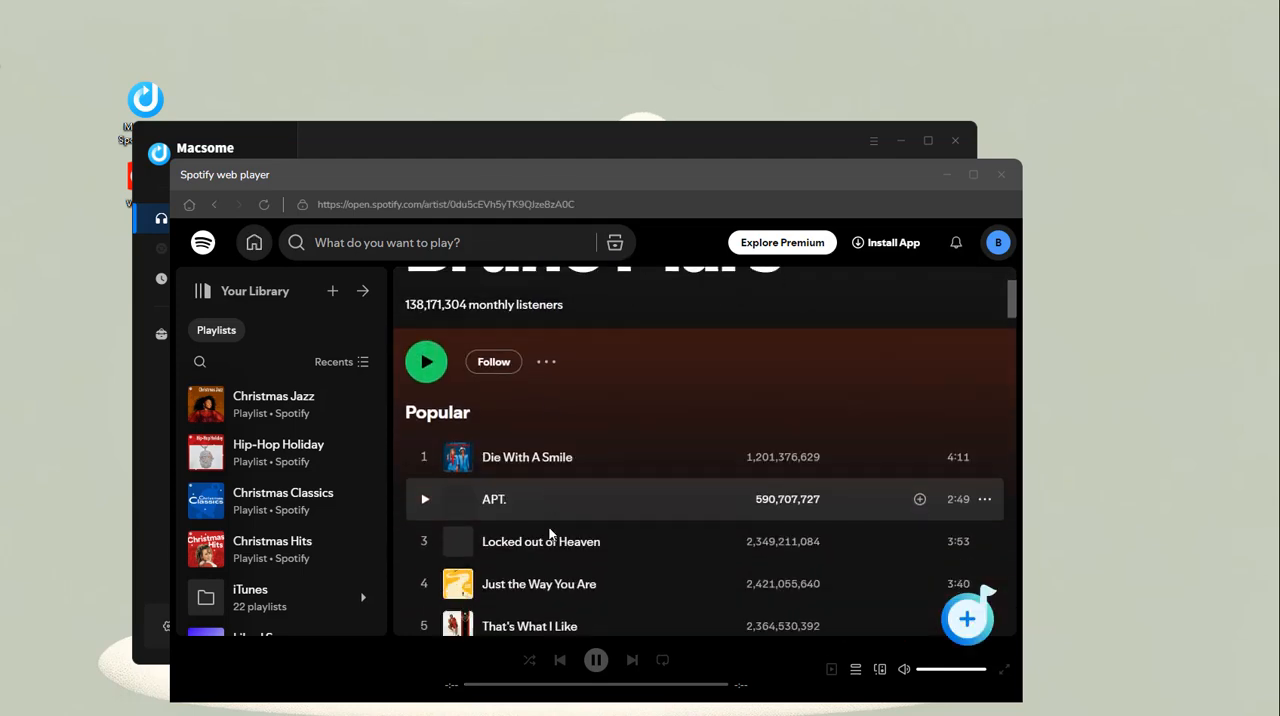
scroll("down", 3)
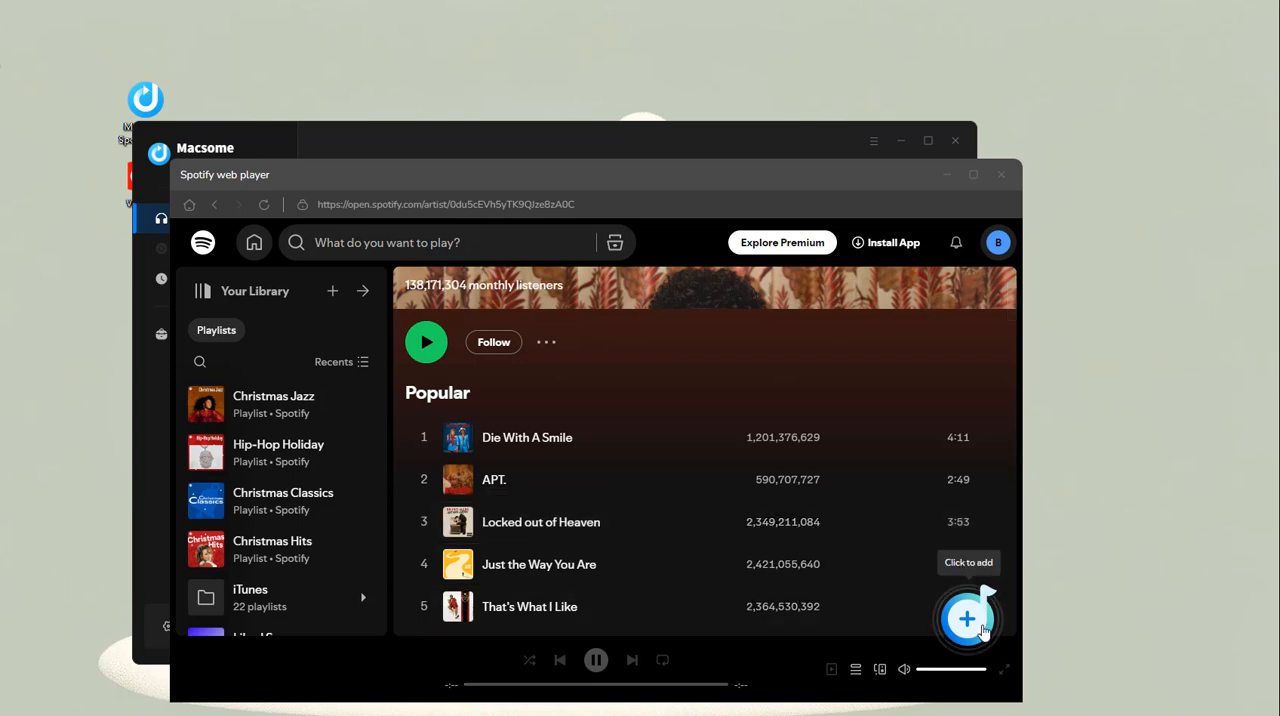
Add only Die With A Smile and APT. from the popular tracks to the conversion list
left_click(968, 618)
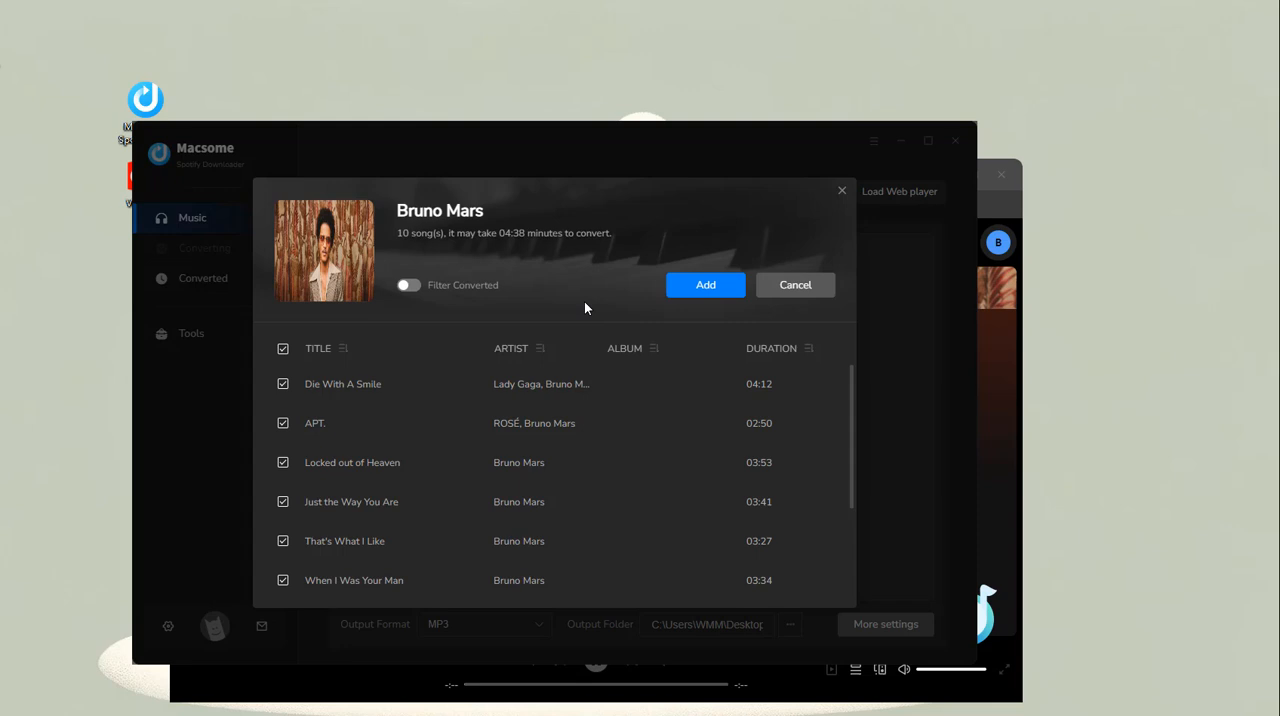
left_click(283, 348)
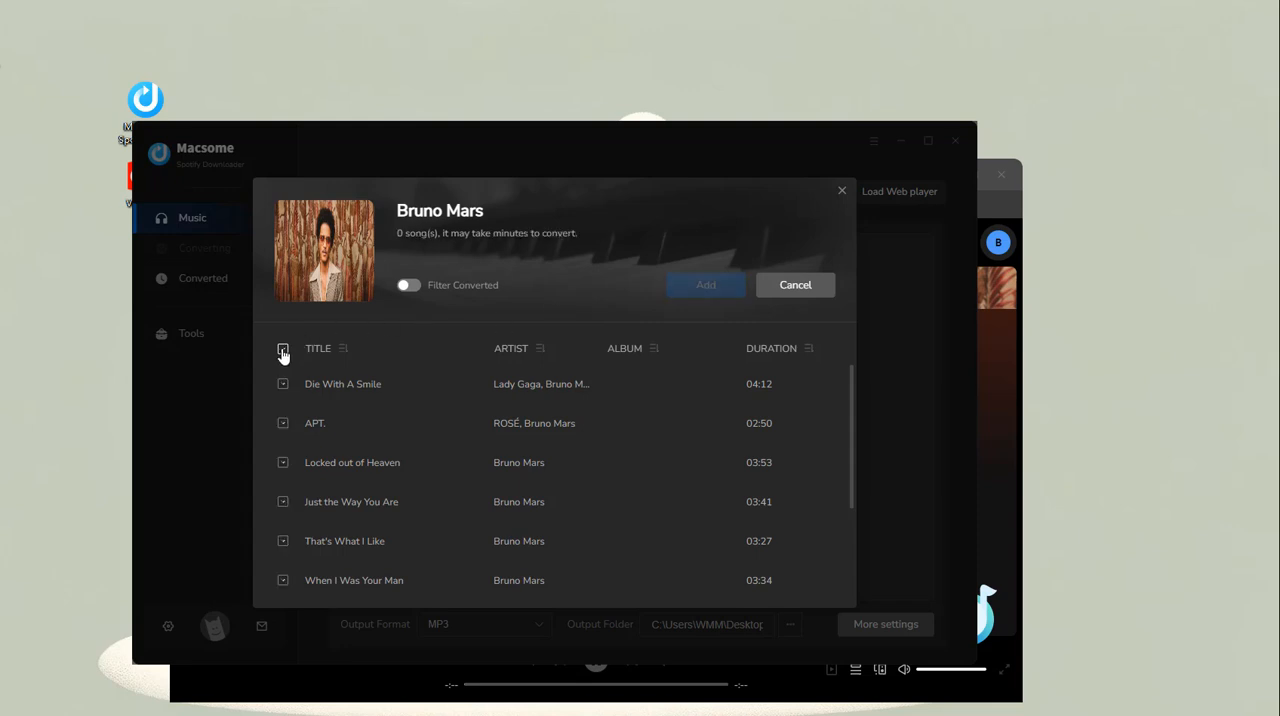
left_click(283, 384)
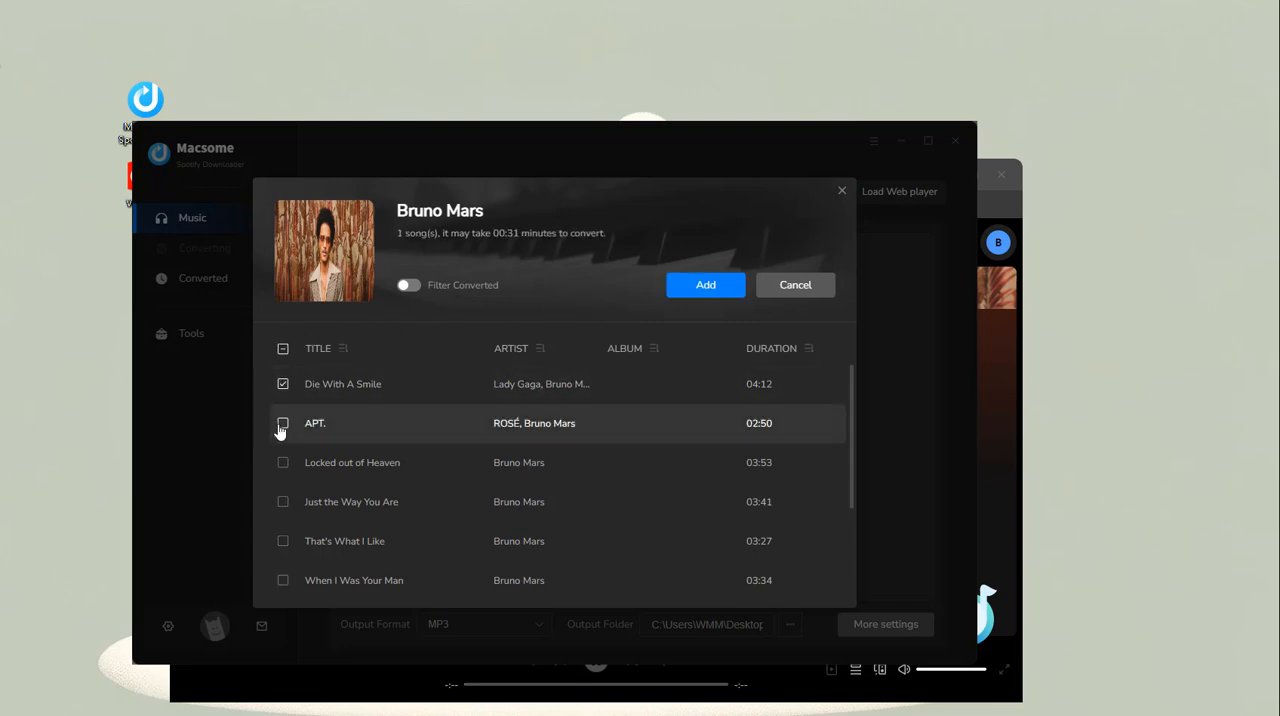
left_click(283, 423)
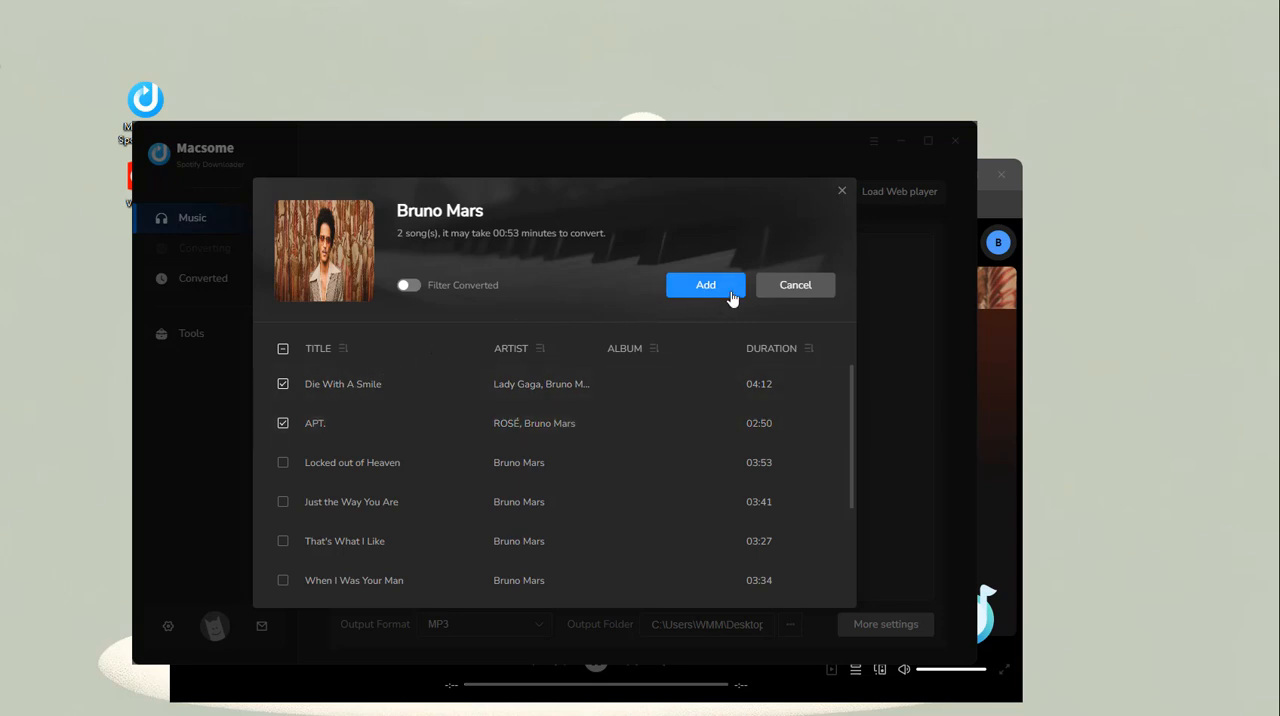
left_click(705, 285)
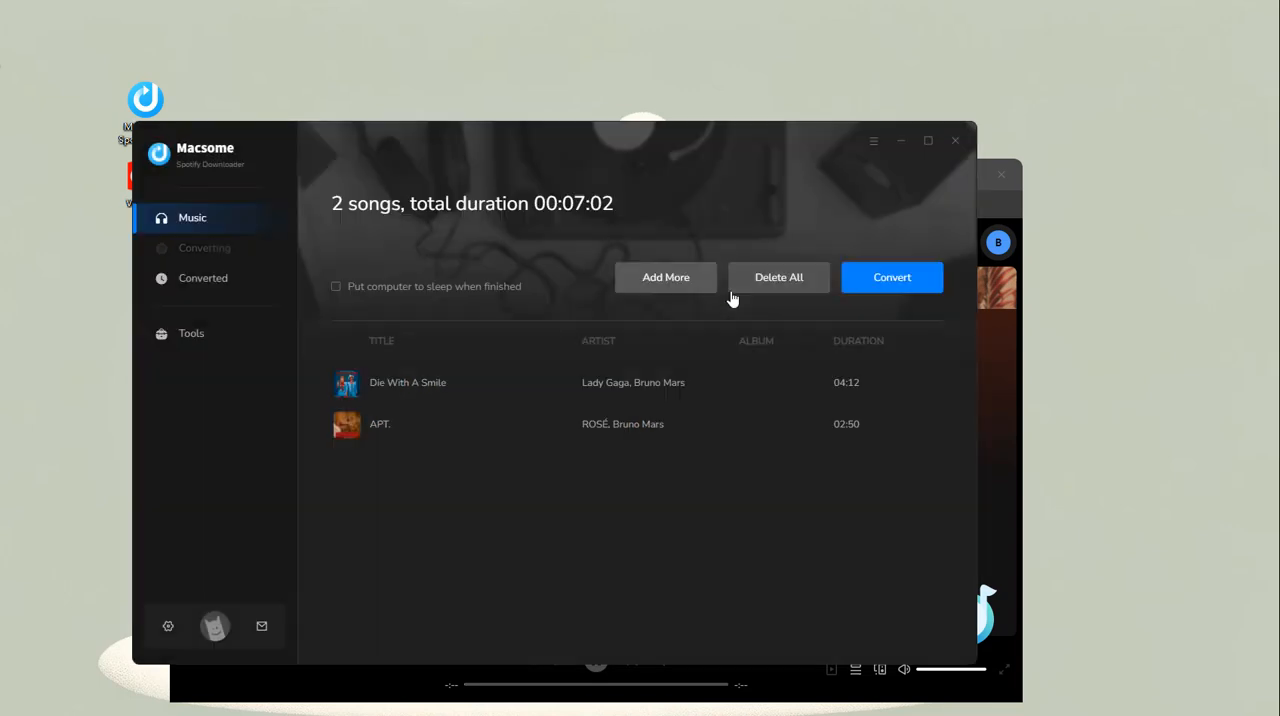
mouse_move(738, 321)
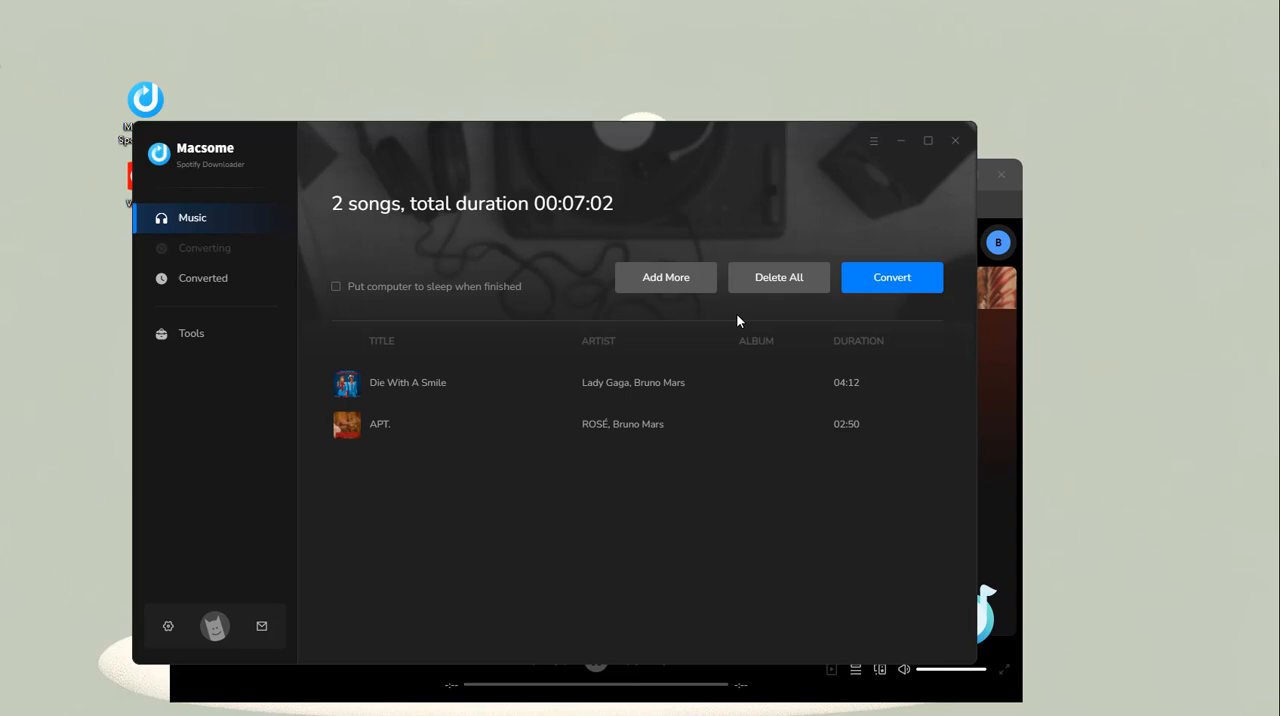
mouse_move(892, 290)
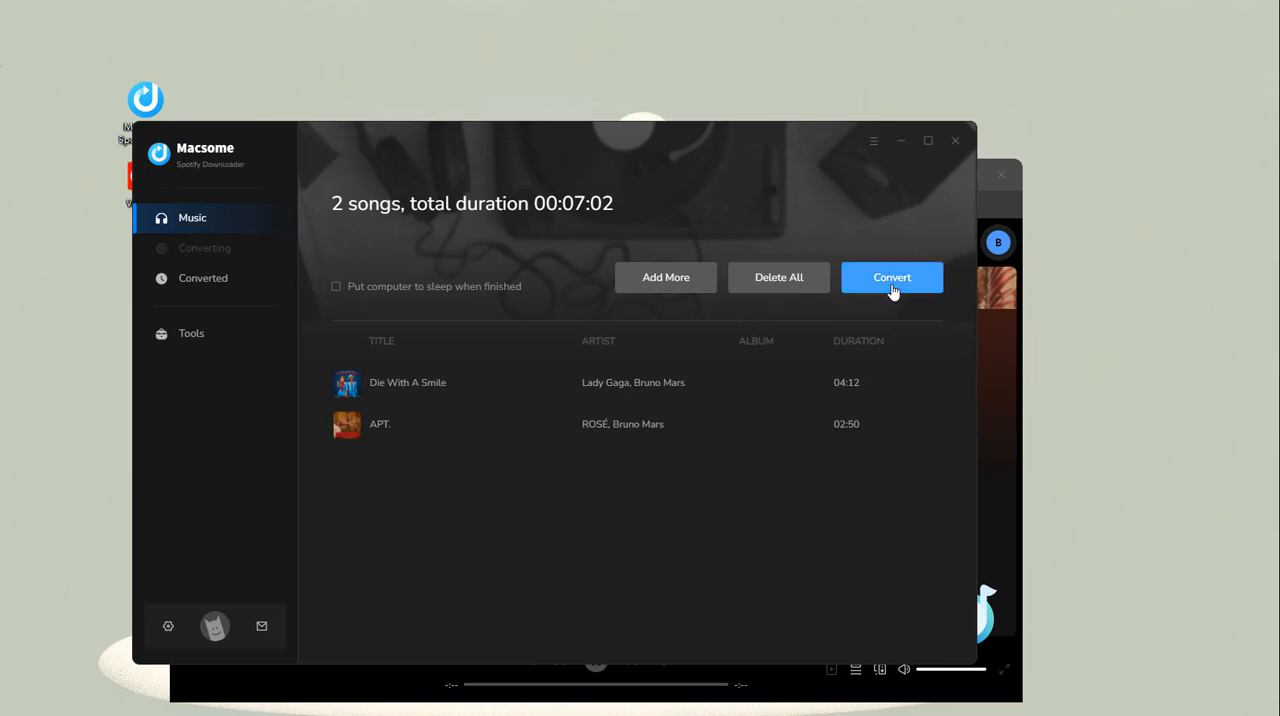
Convert Die With A Smile and APT. to MP3 files on the desktop
left_click(892, 278)
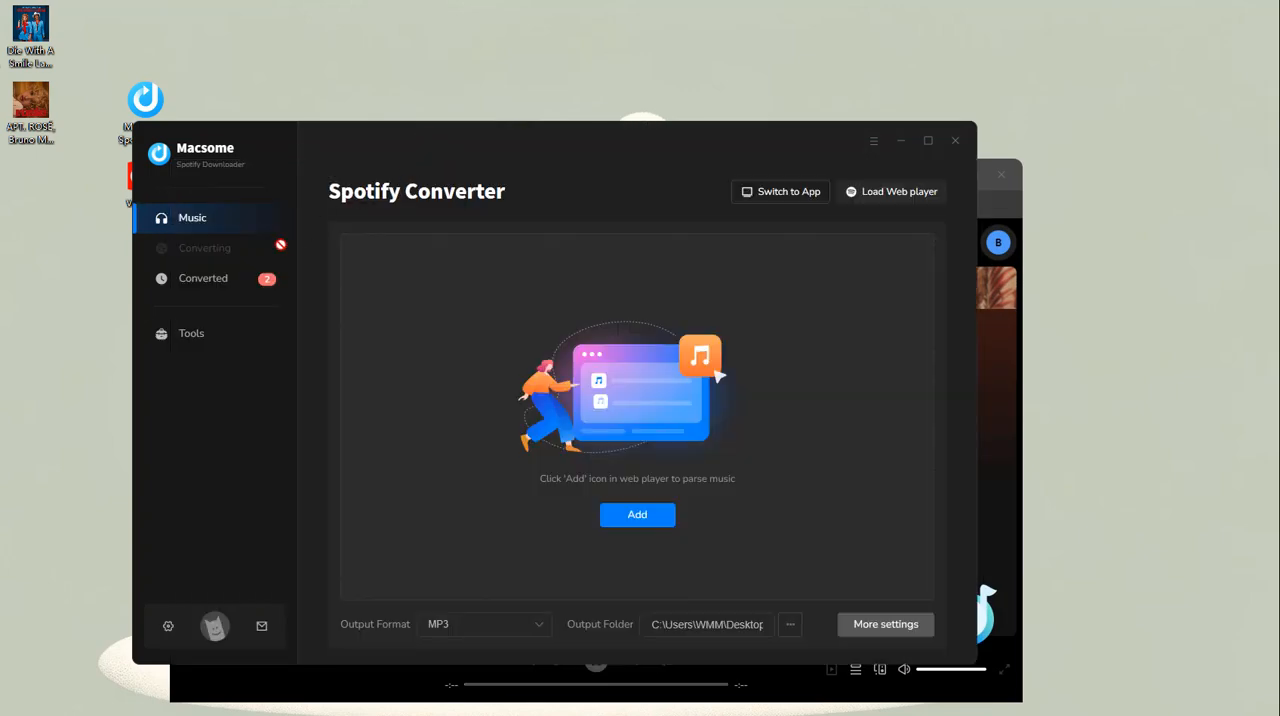
Open the Converted list showing APT. and Die With A Smile among 14 songs
left_click(203, 278)
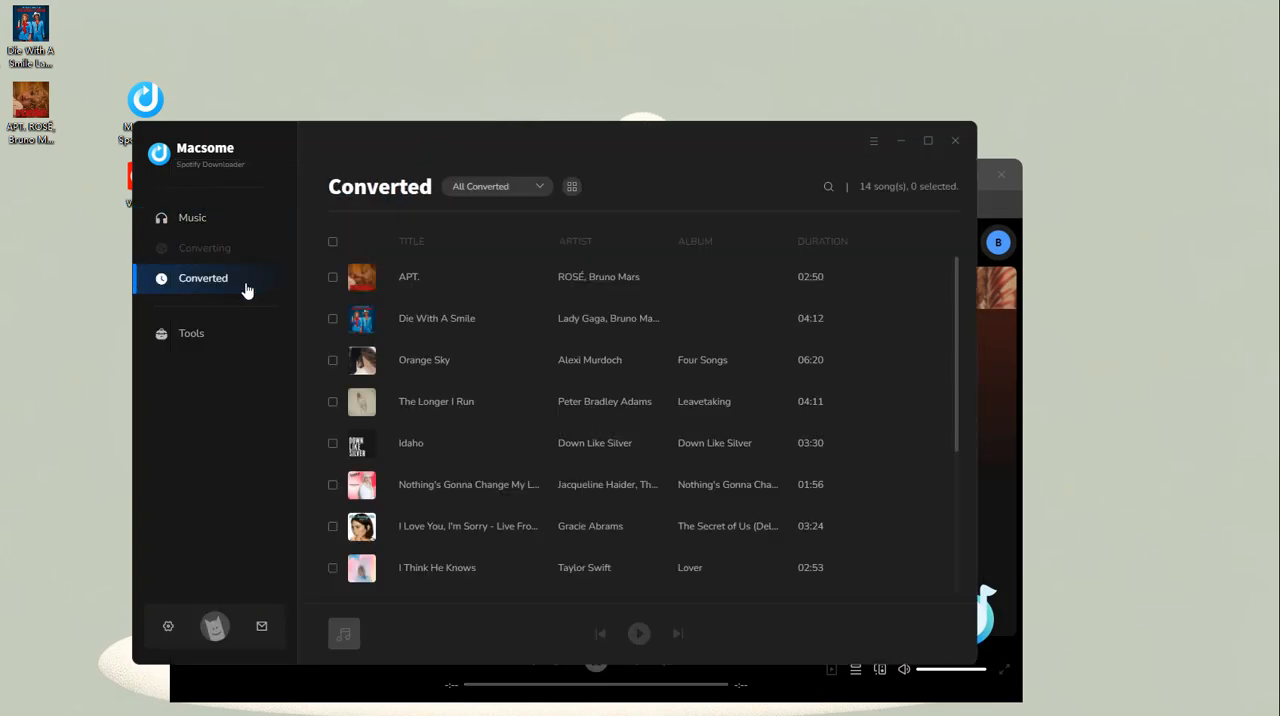
mouse_move(291, 377)
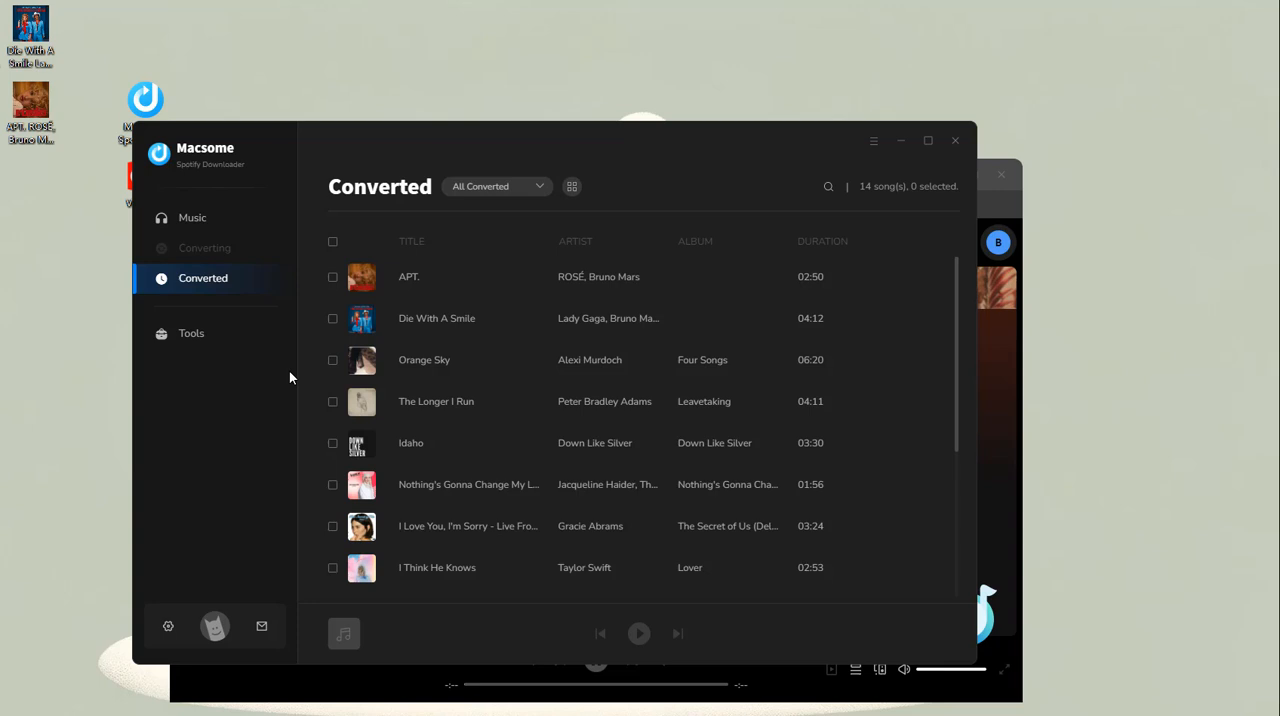
mouse_move(895, 277)
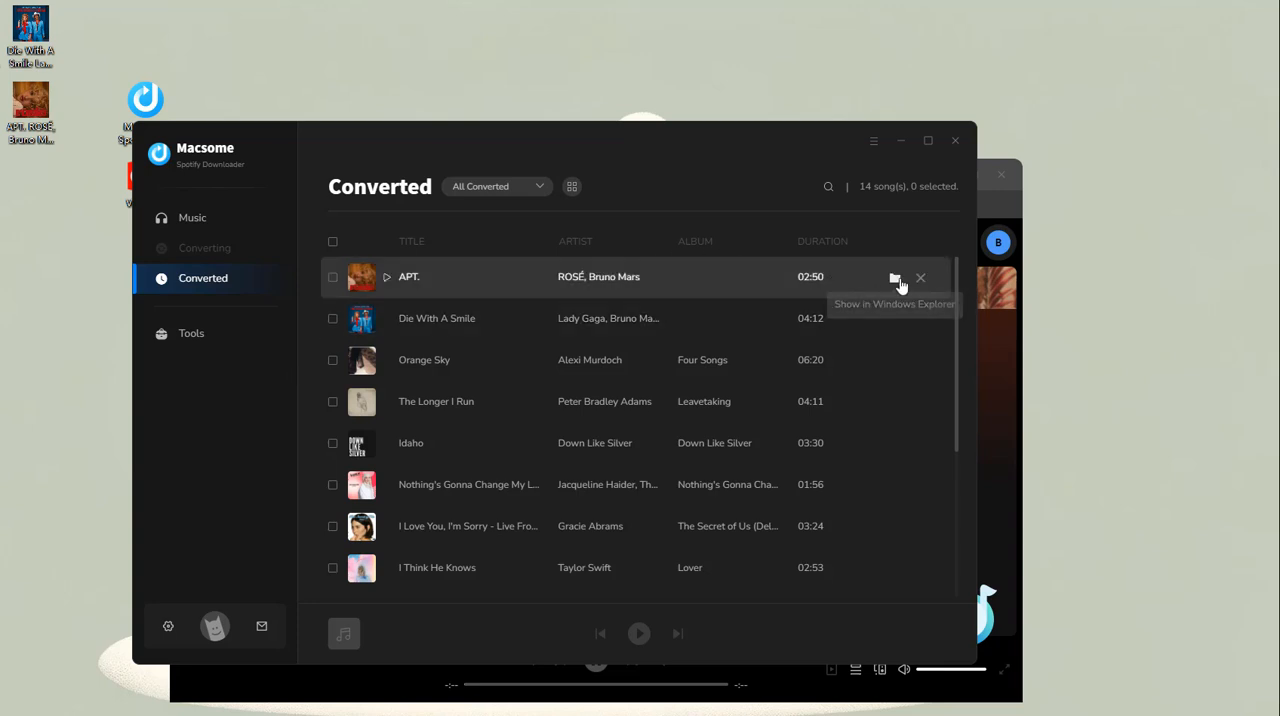
mouse_move(897, 283)
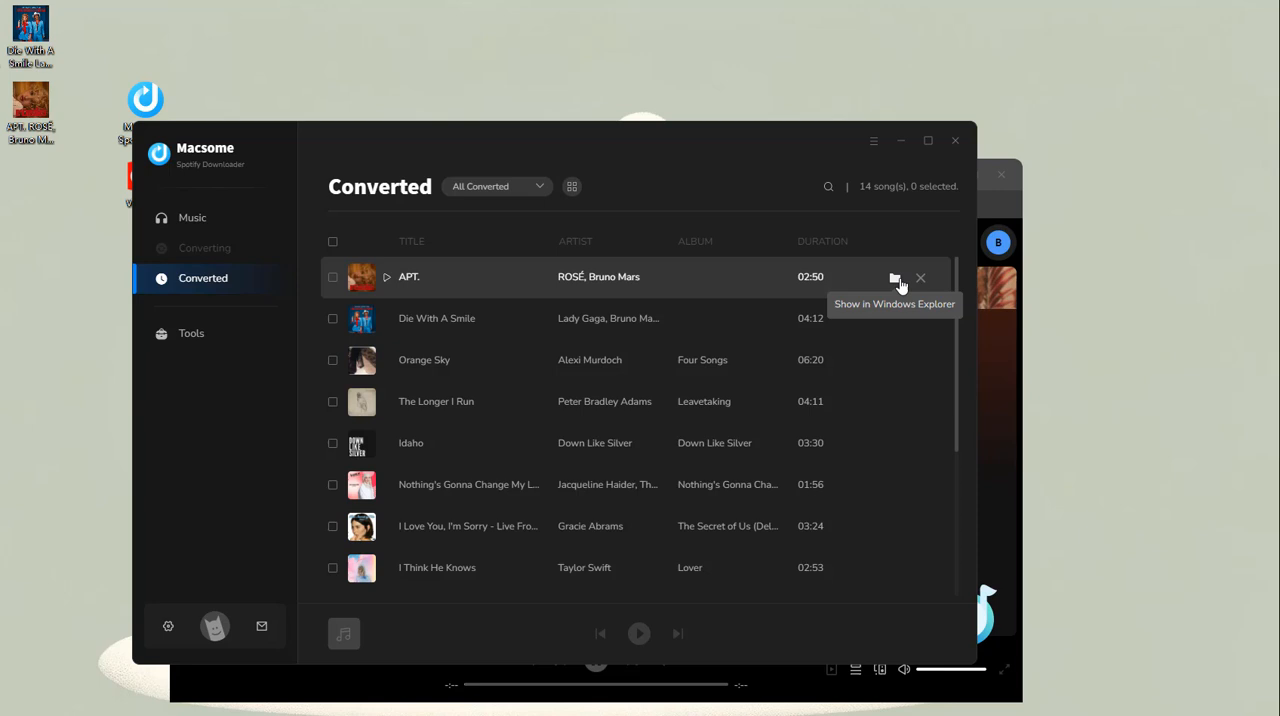
mouse_move(48, 120)
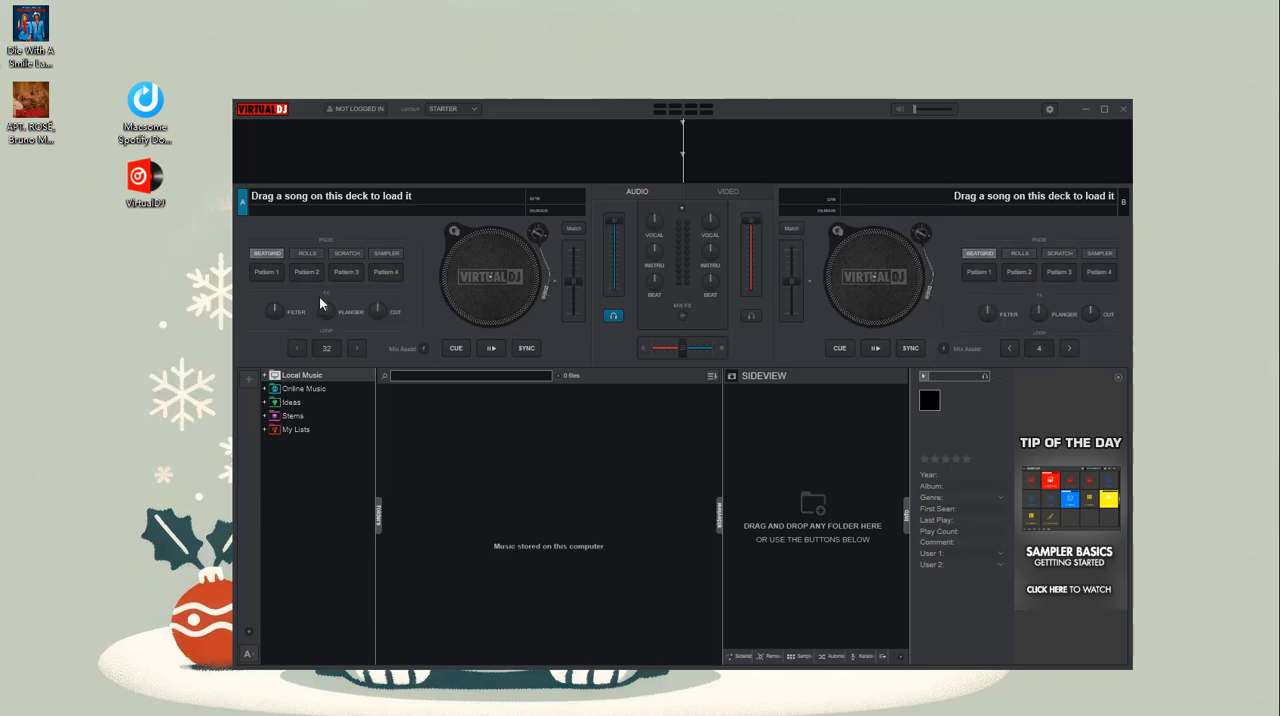
mouse_move(272, 232)
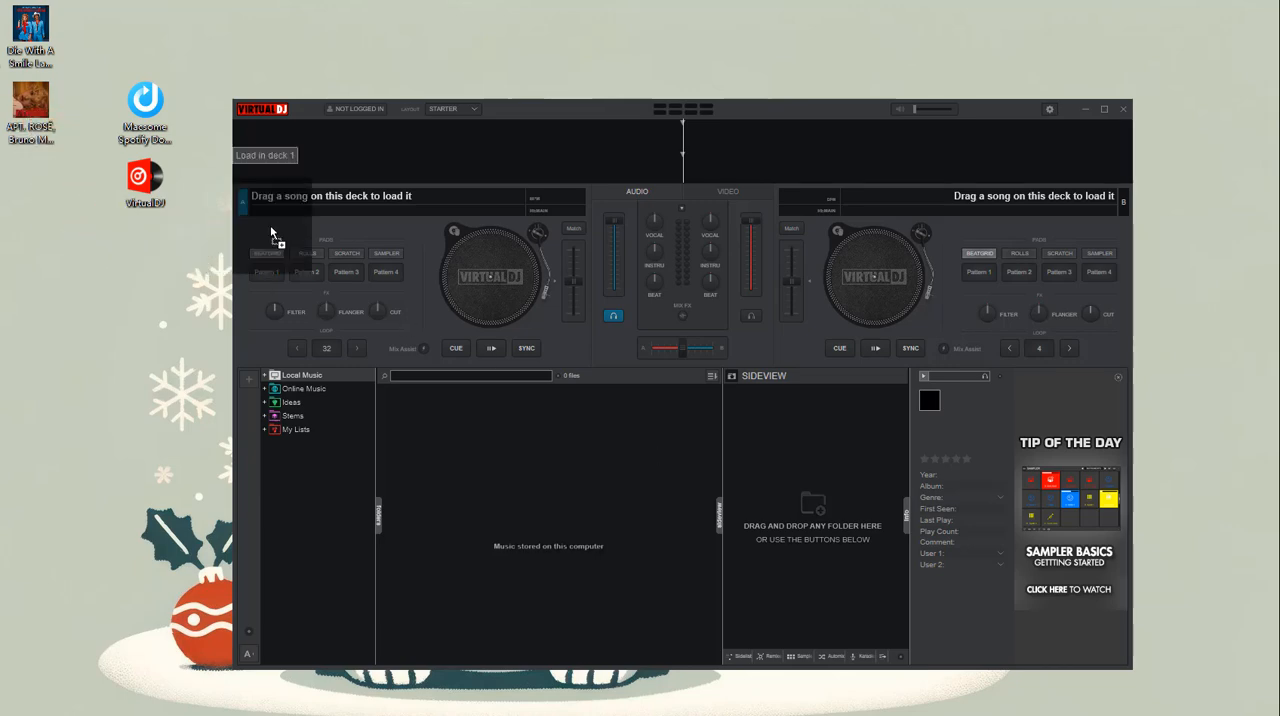